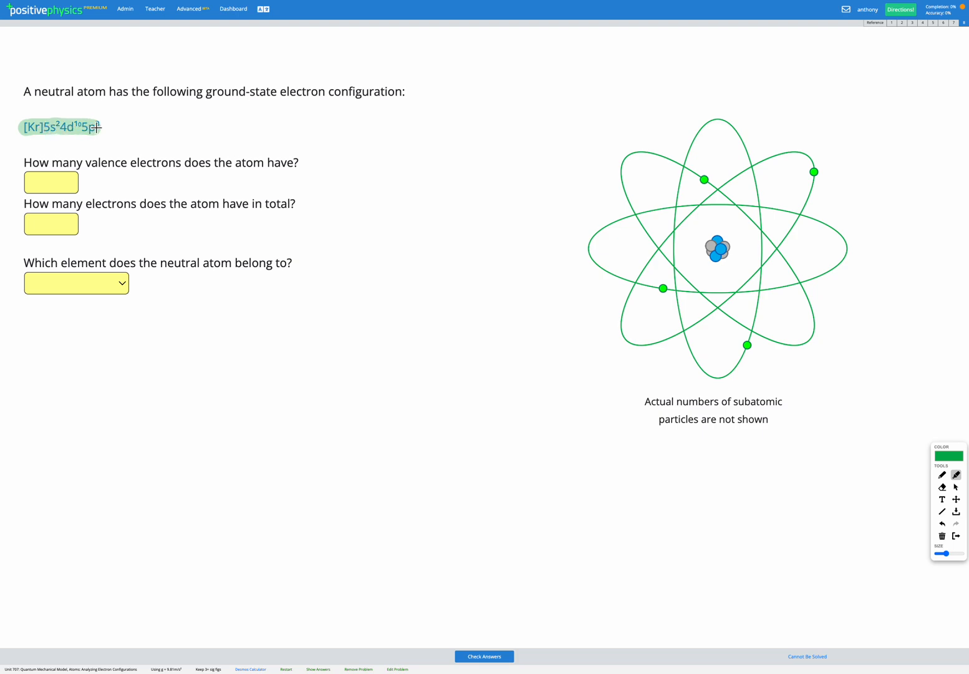
# Highlight [Kr]5s²4d¹⁰5p³, circle its 5s² and 5p³ terms, then undo the circles
pyautogui.write('p3')
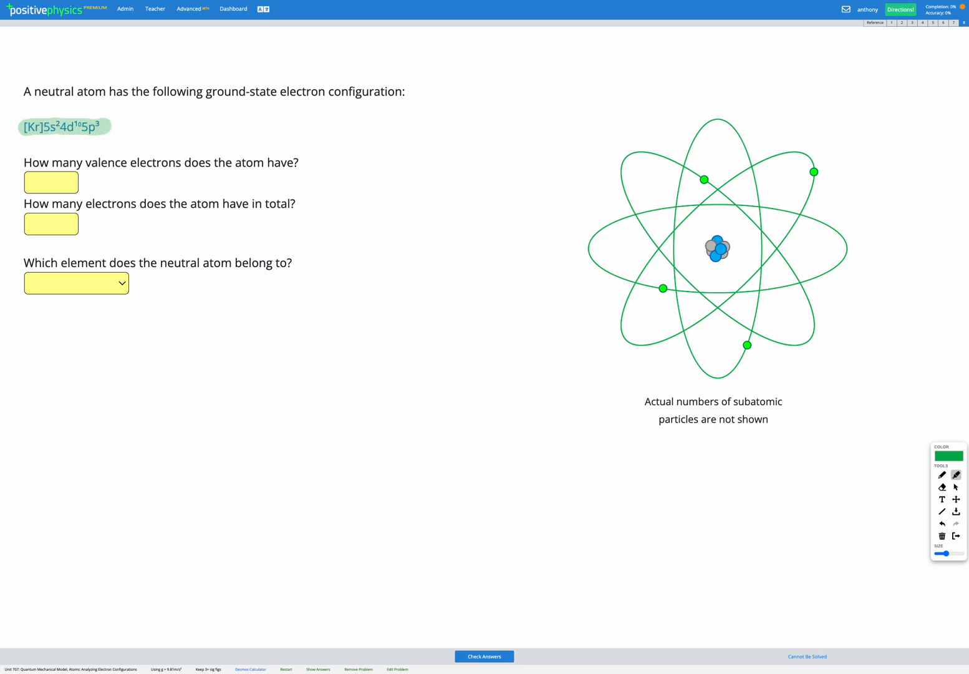
pyautogui.moveTo(874, 435)
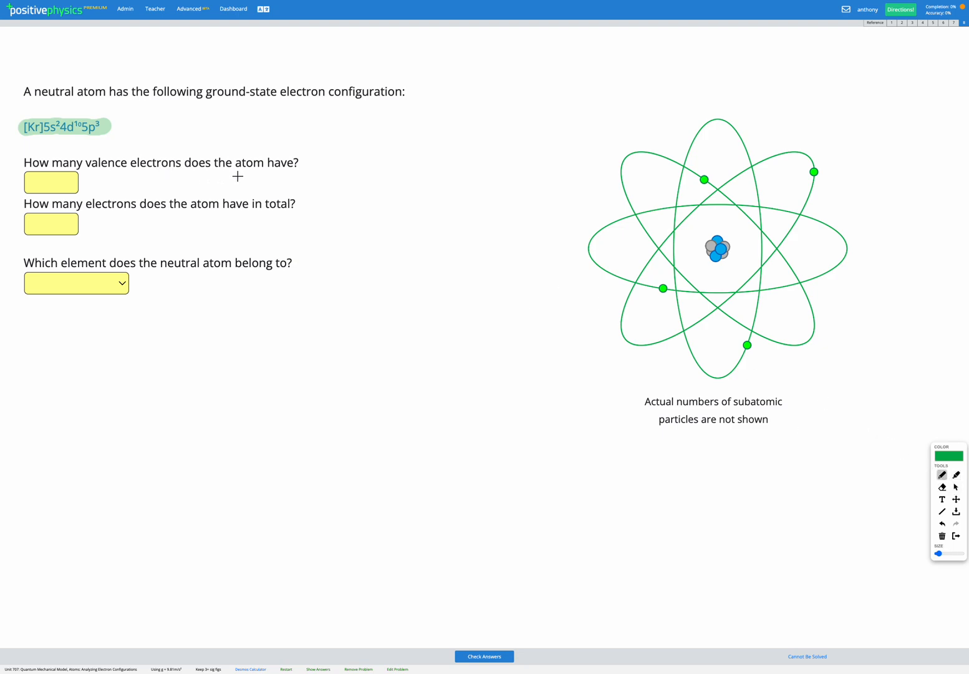
pyautogui.moveTo(280, 175)
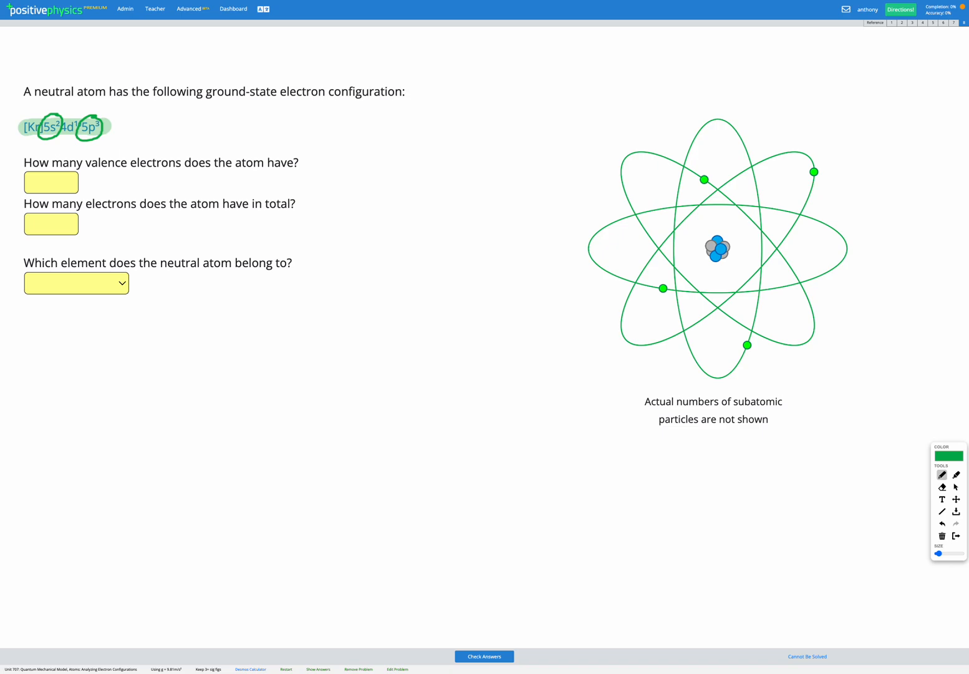
pyautogui.click(874, 22)
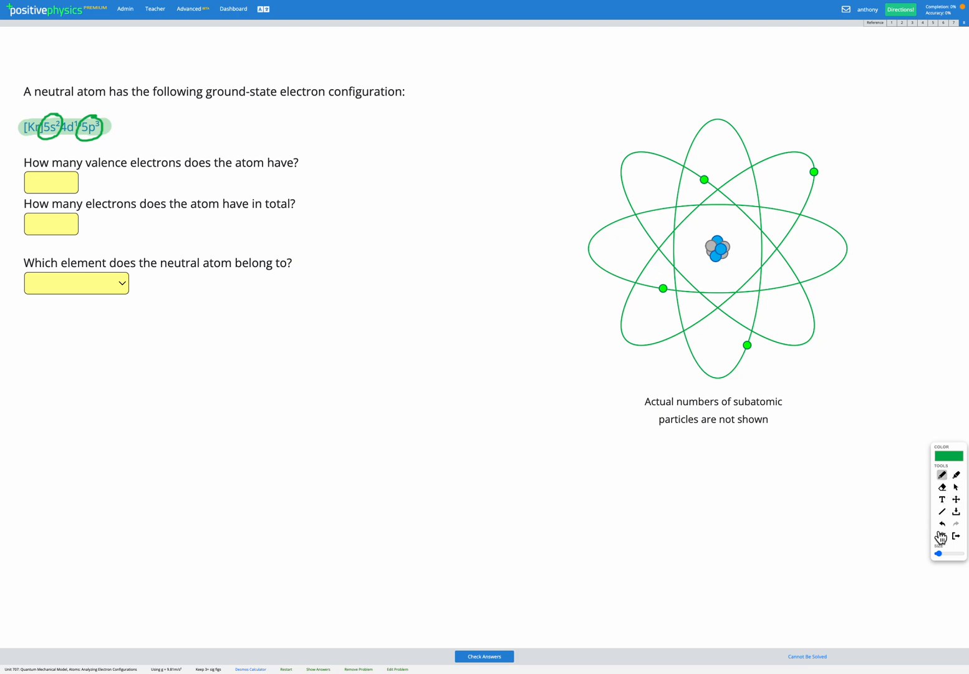
pyautogui.click(942, 523)
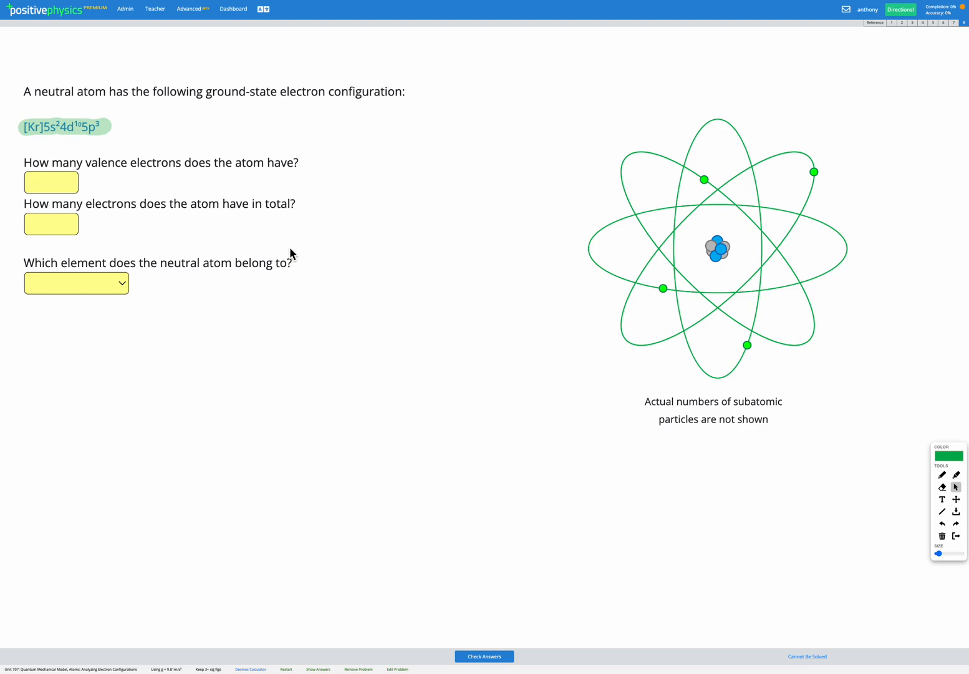
# Enter 5 as the valence electron count and underline the [Kr] core
pyautogui.write('5')
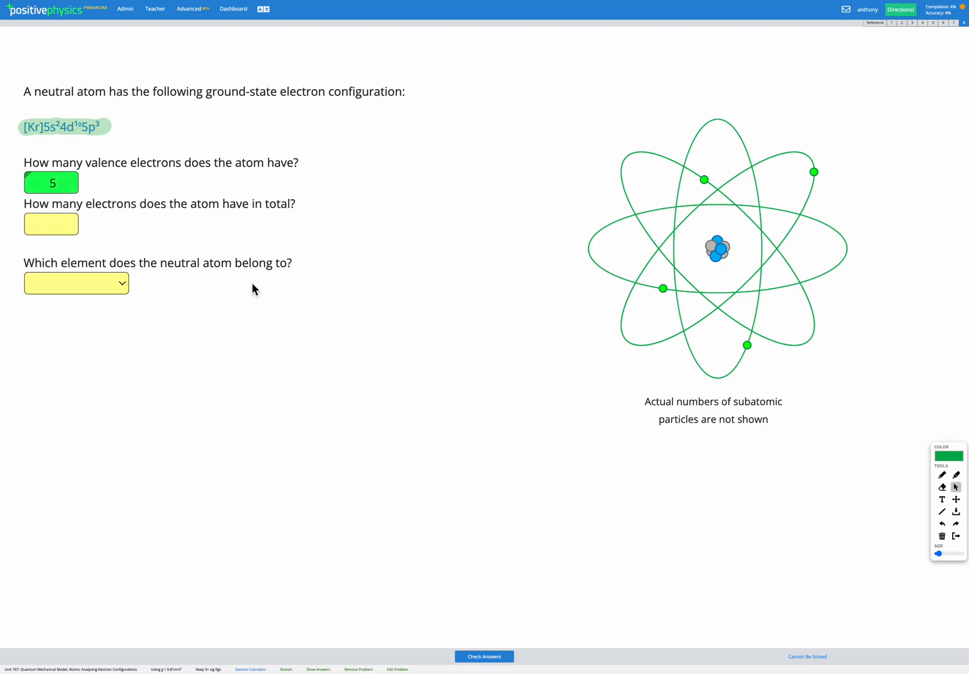
pyautogui.moveTo(87, 128)
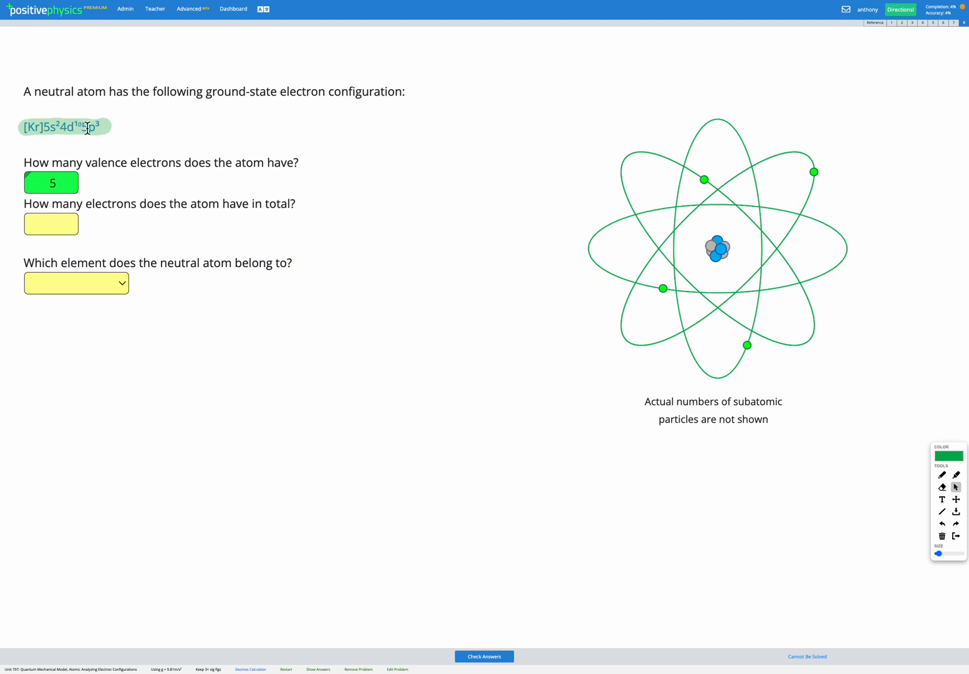
pyautogui.moveTo(75, 148)
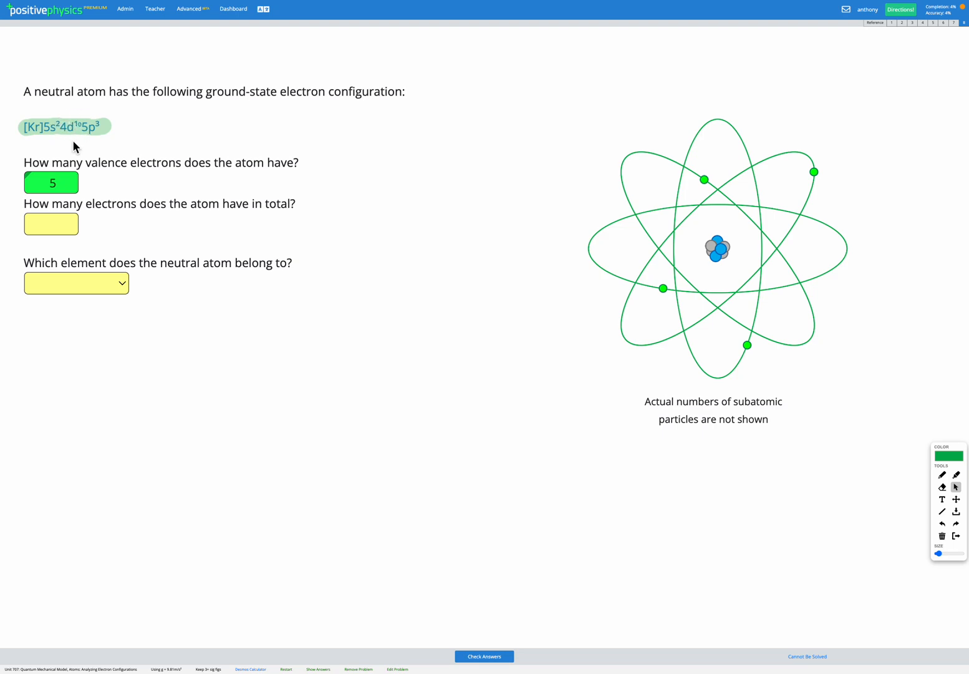
pyautogui.moveTo(89, 158)
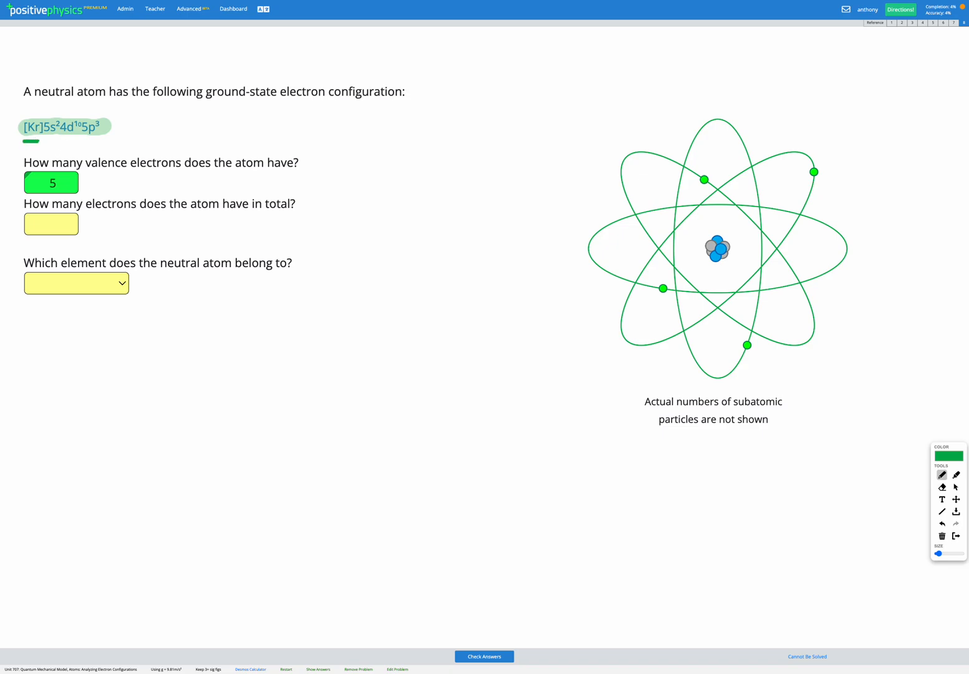
pyautogui.moveTo(82, 142)
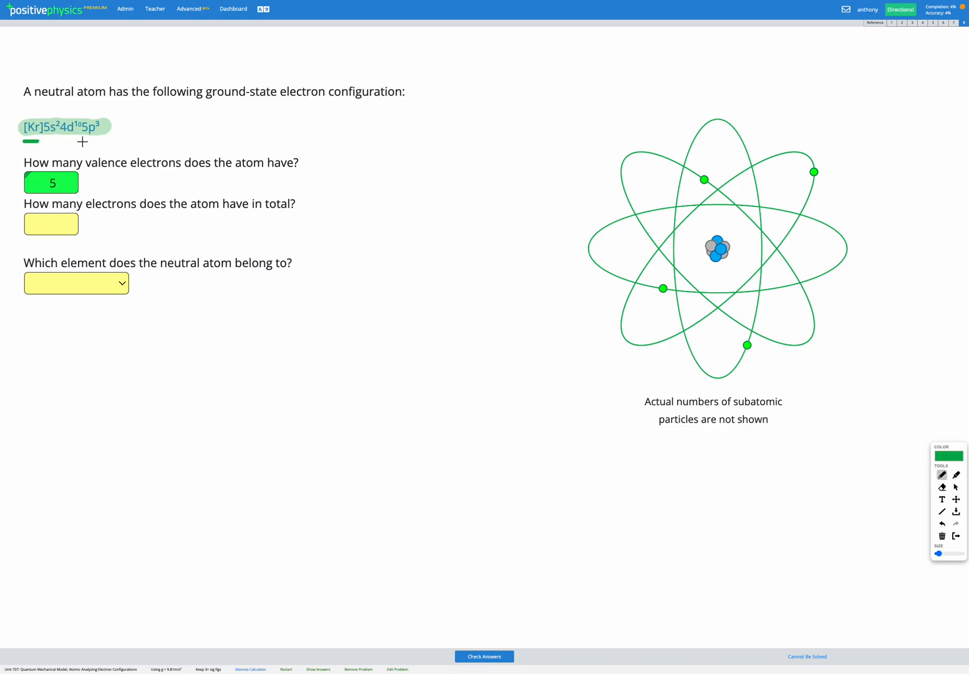
# Check the periodic table reference, annotate 36+2+10+3=51, and enter 51 total electrons
pyautogui.click(874, 22)
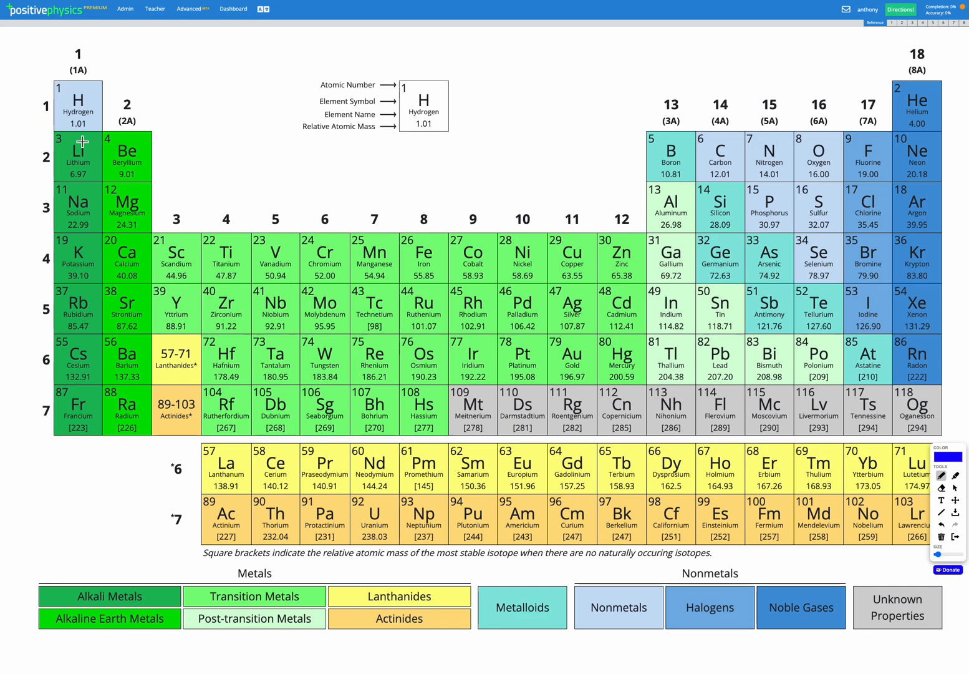
pyautogui.moveTo(855, 295)
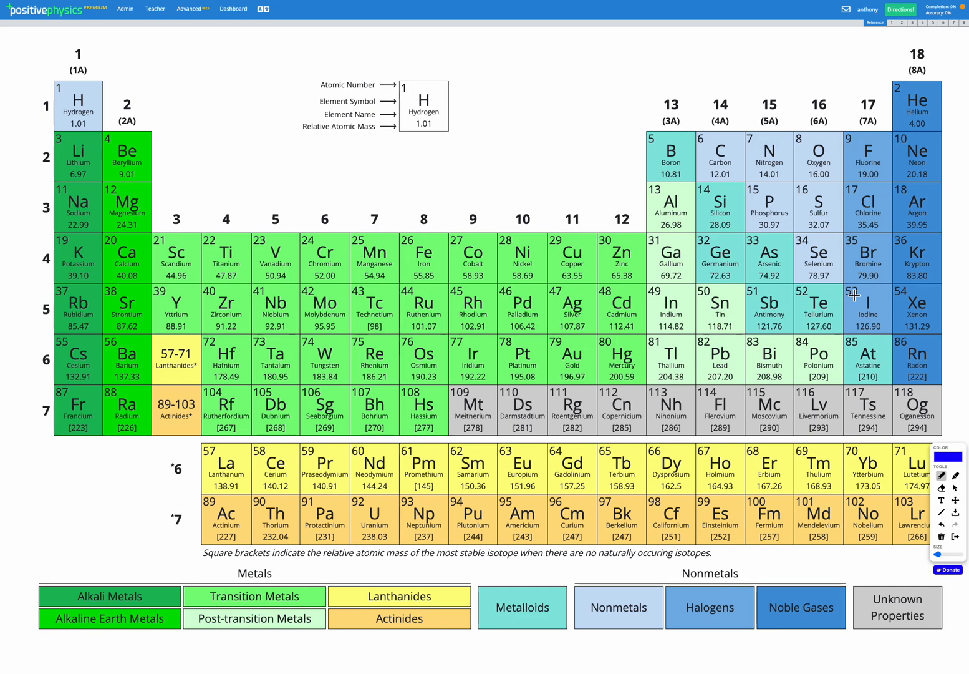
pyautogui.moveTo(917, 222)
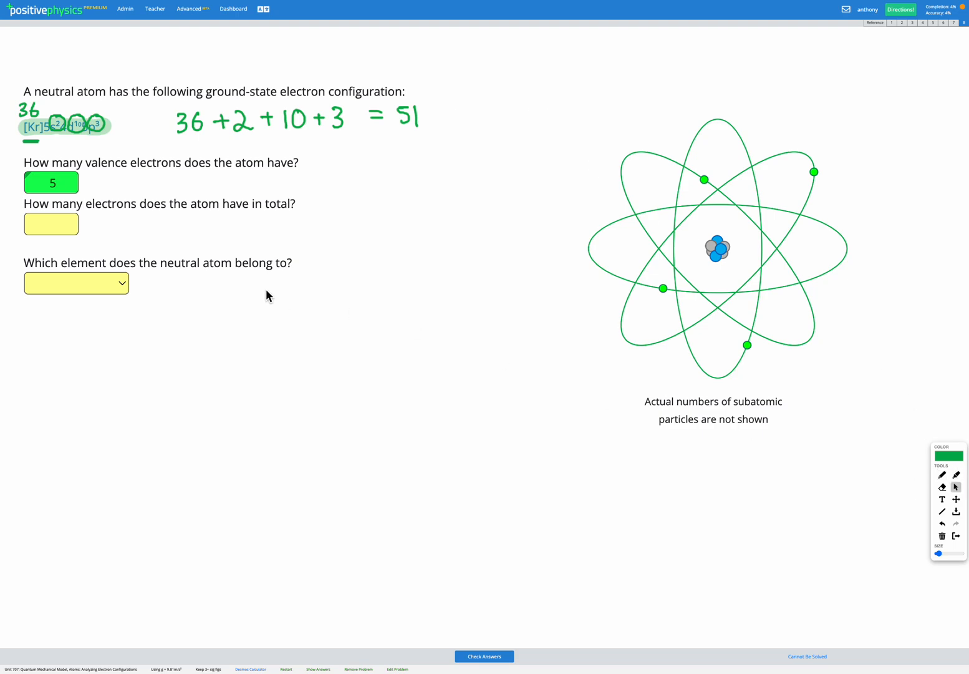
pyautogui.write('51')
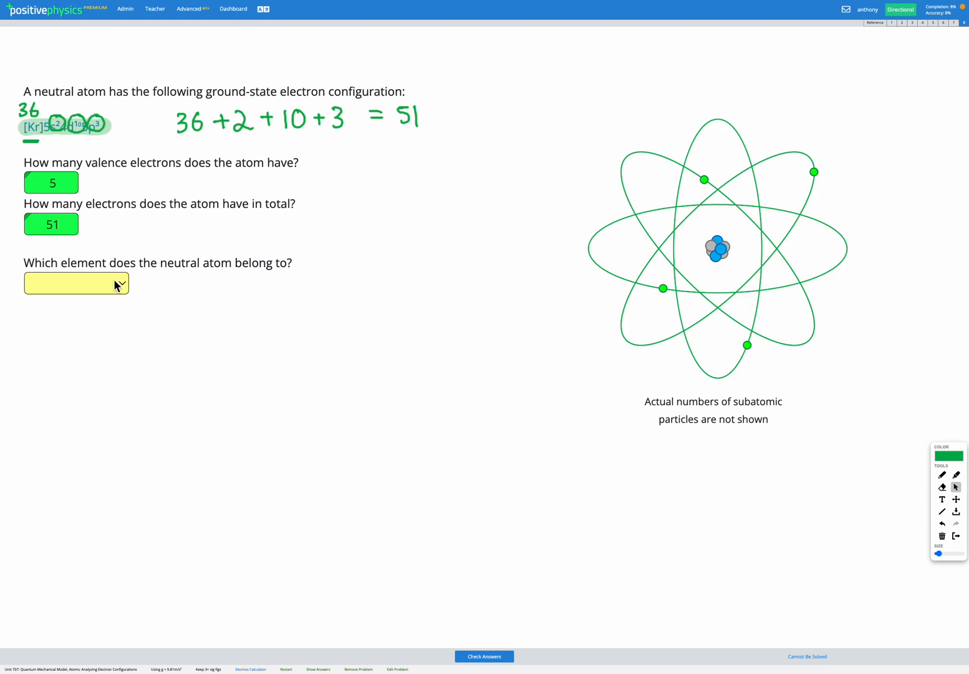
pyautogui.moveTo(258, 285)
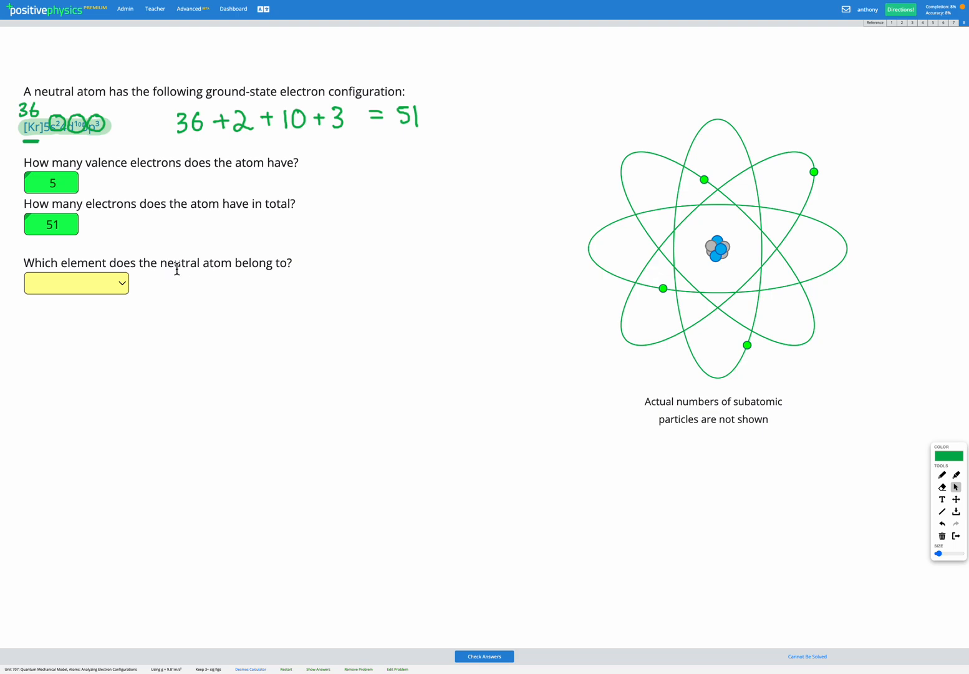
pyautogui.moveTo(188, 277)
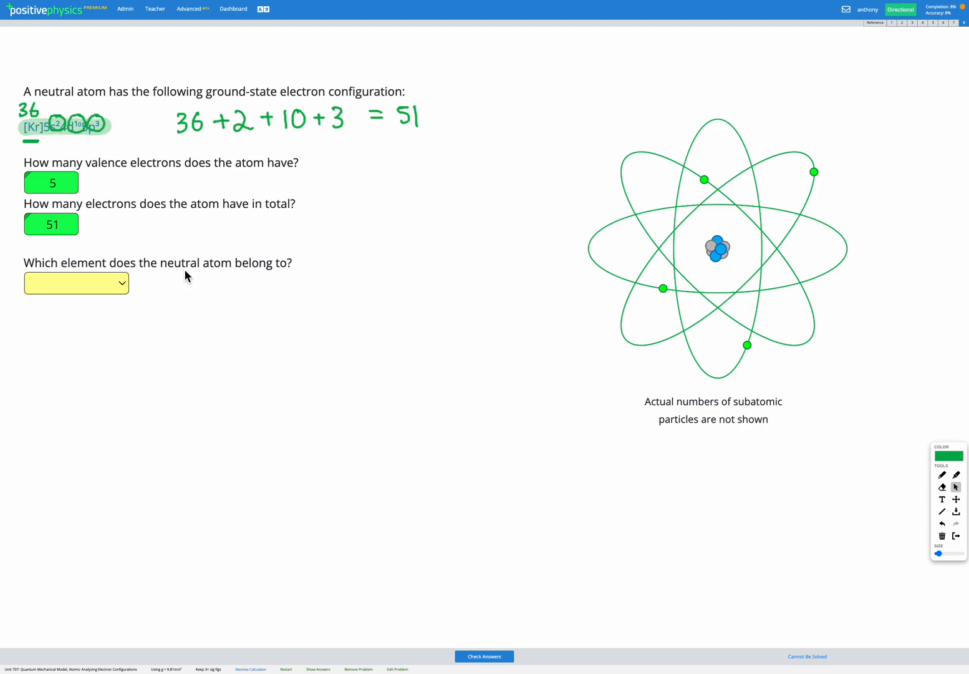
pyautogui.moveTo(74, 219)
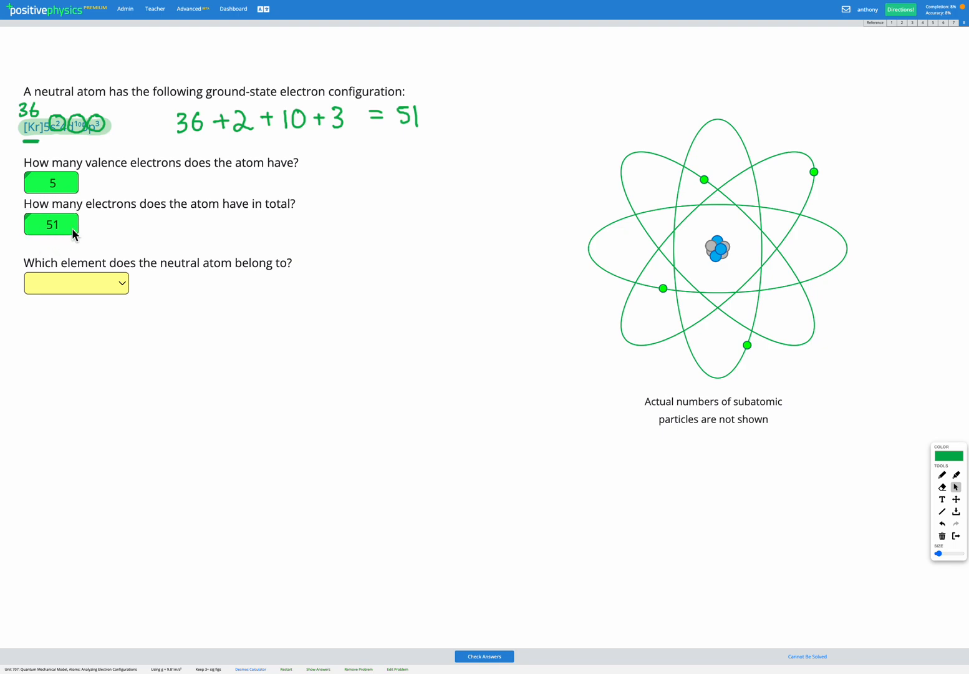
pyautogui.moveTo(83, 226)
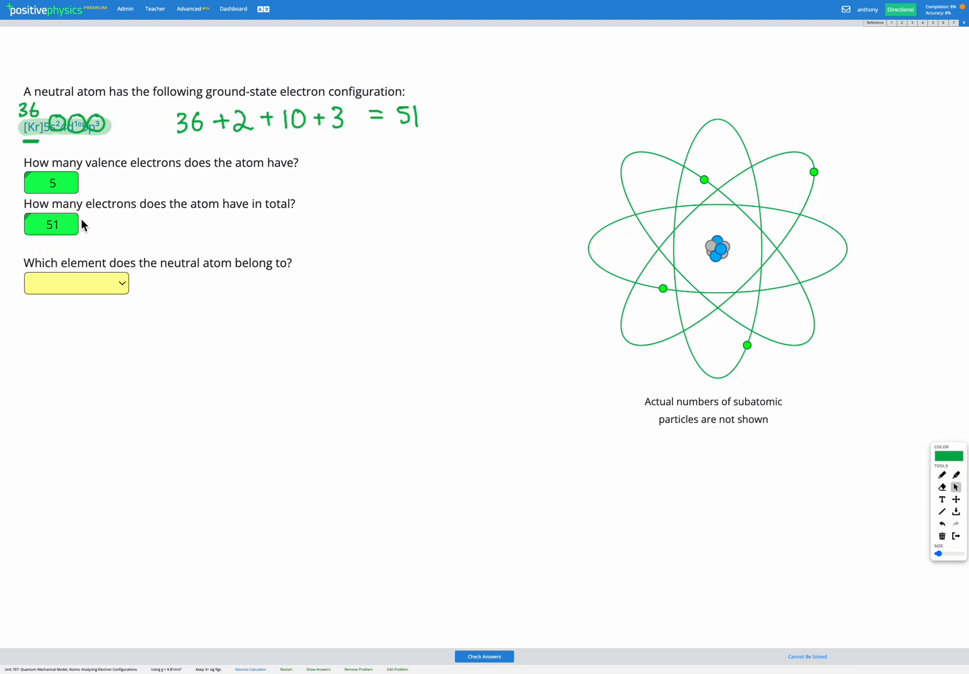
pyautogui.moveTo(401, 276)
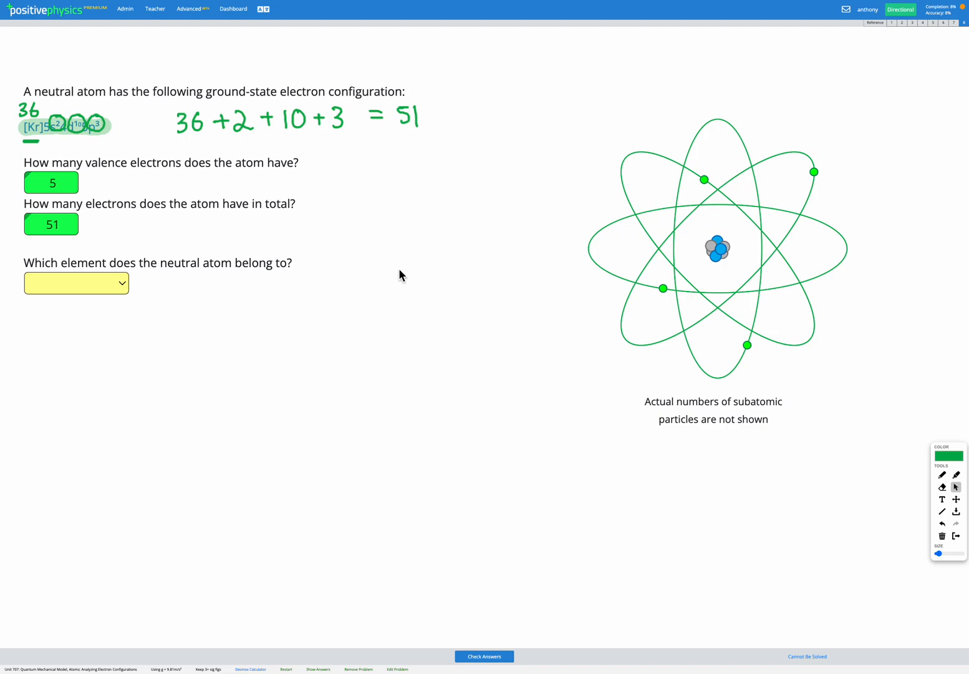
# Leave the total electrons field so 51 is checked and marked correct
pyautogui.click(875, 22)
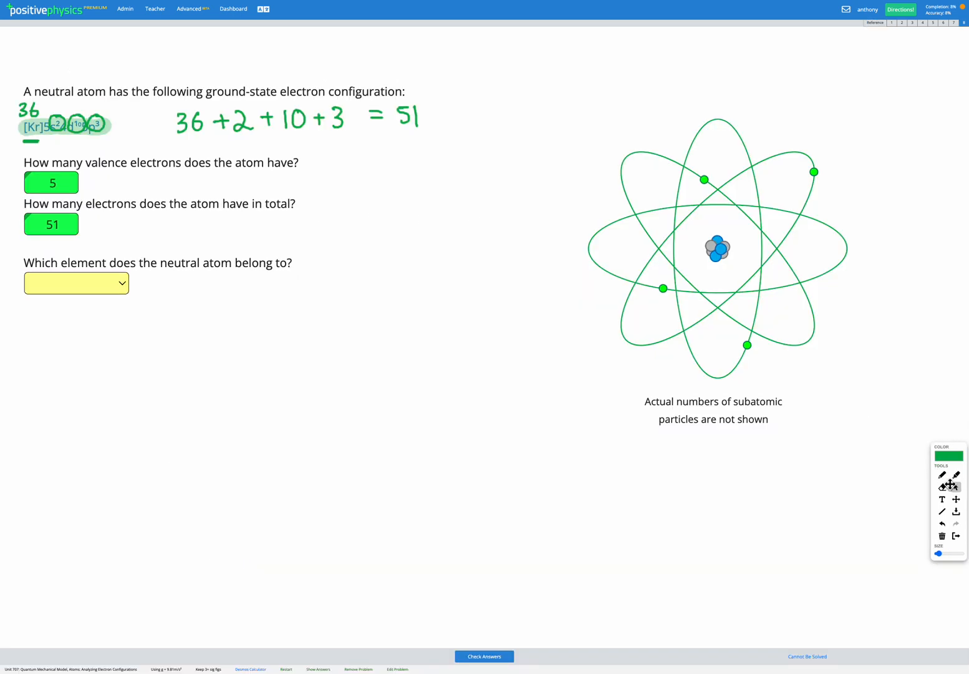
# Choose Antimony from the element list, completing the problem
pyautogui.click(76, 283)
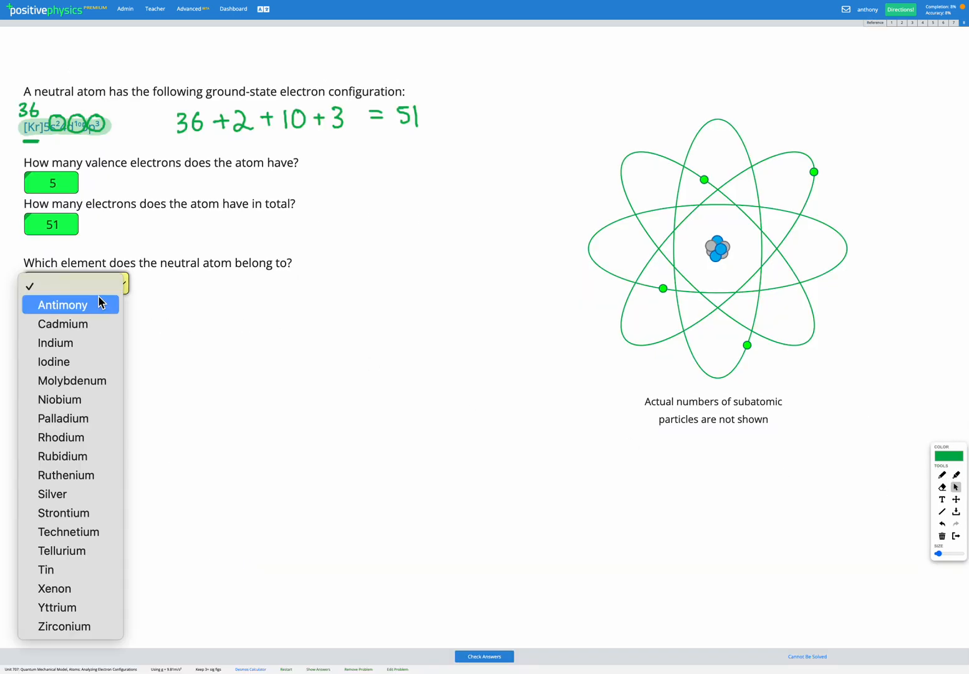
pyautogui.click(62, 304)
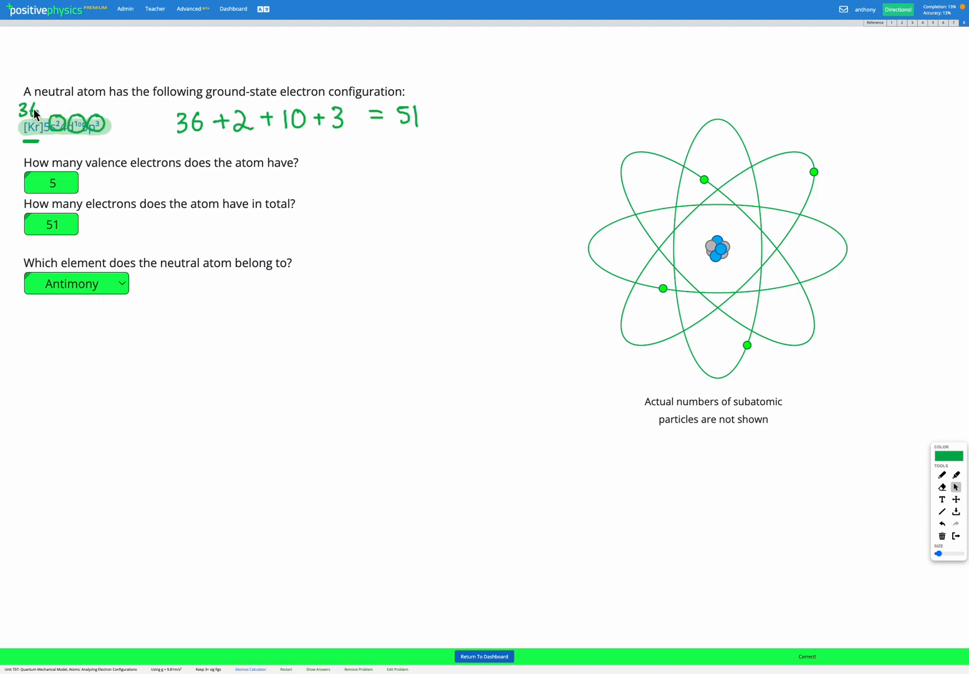
pyautogui.moveTo(98, 154)
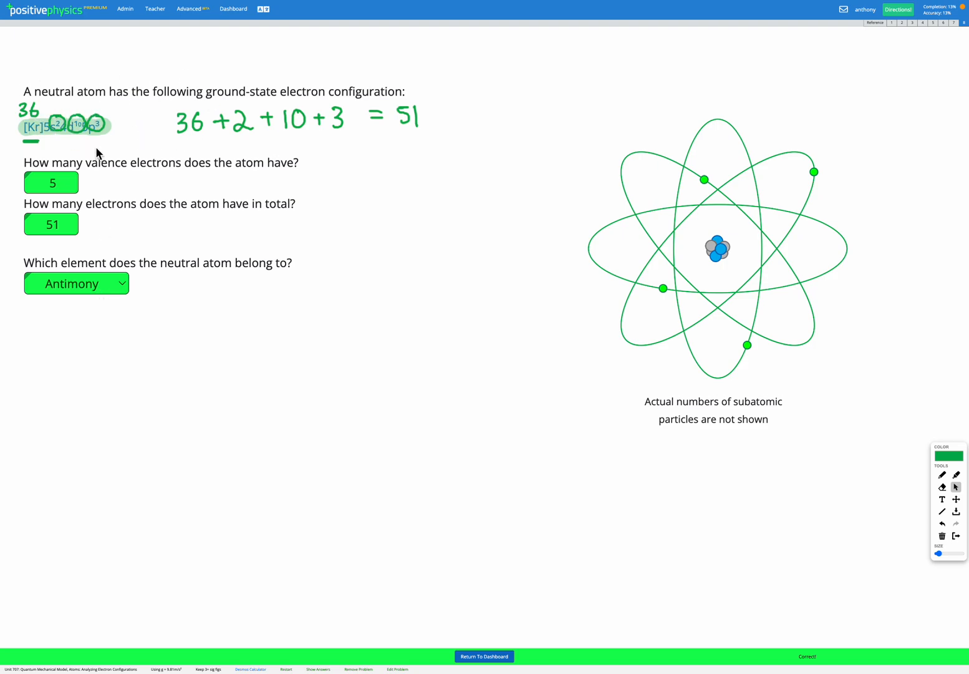
pyautogui.moveTo(133, 194)
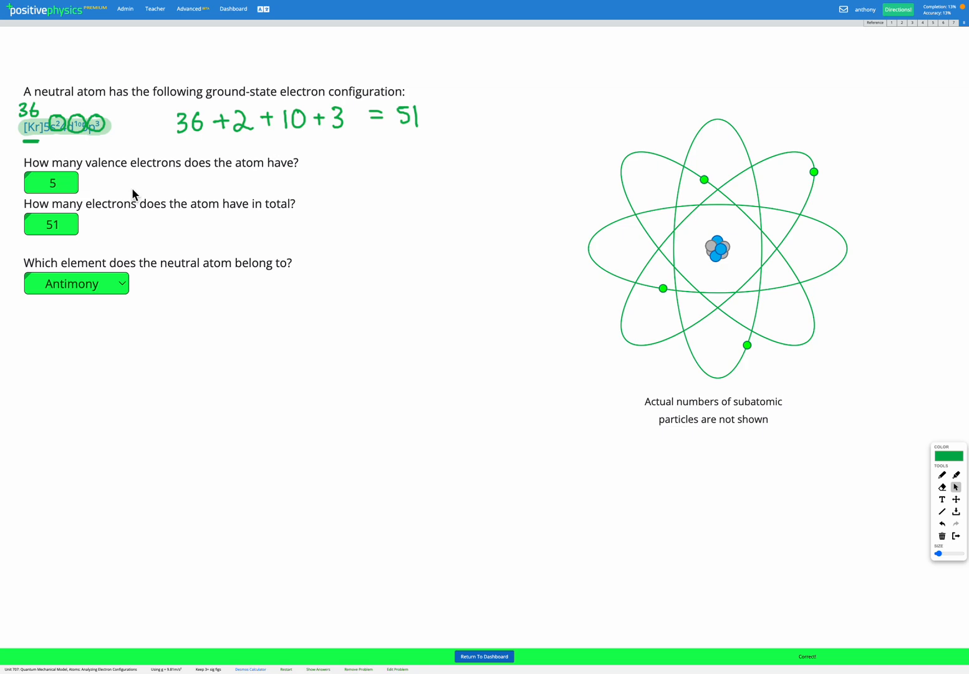
pyautogui.moveTo(84, 246)
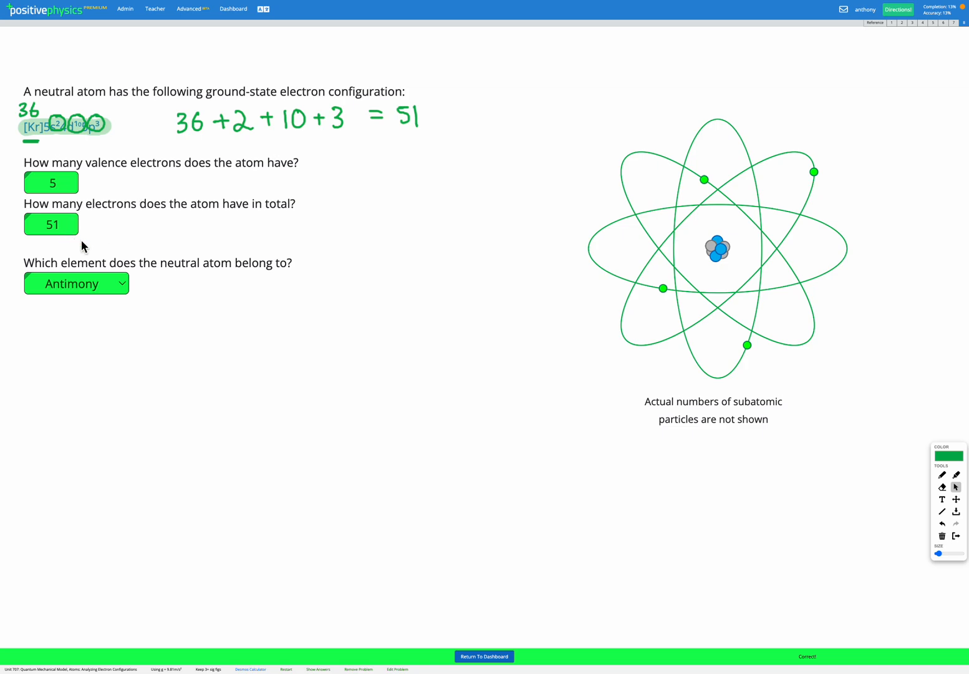
pyautogui.moveTo(138, 285)
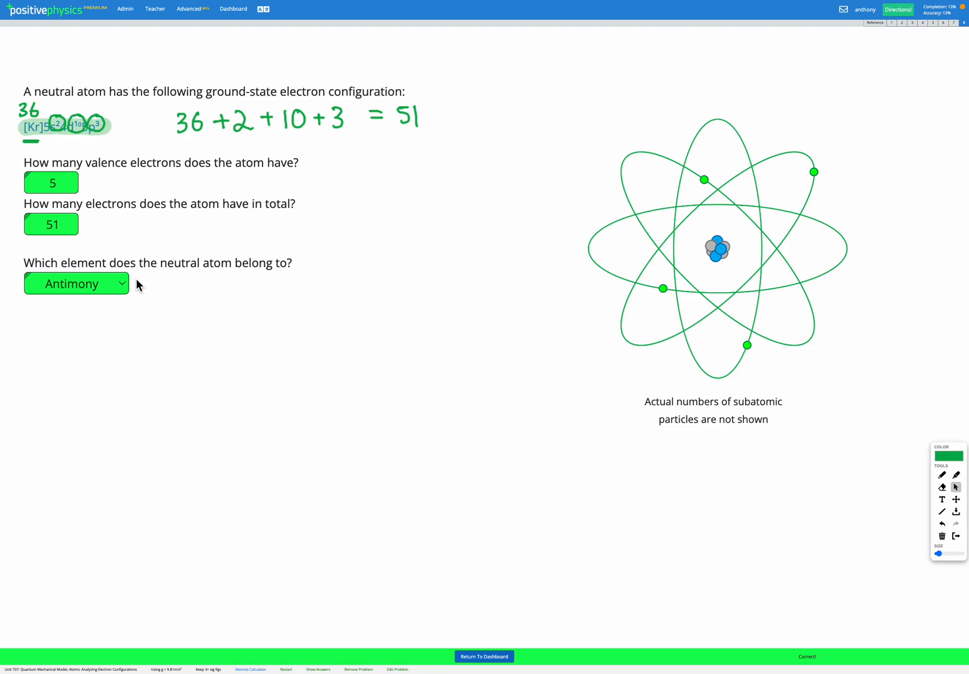
pyautogui.moveTo(152, 240)
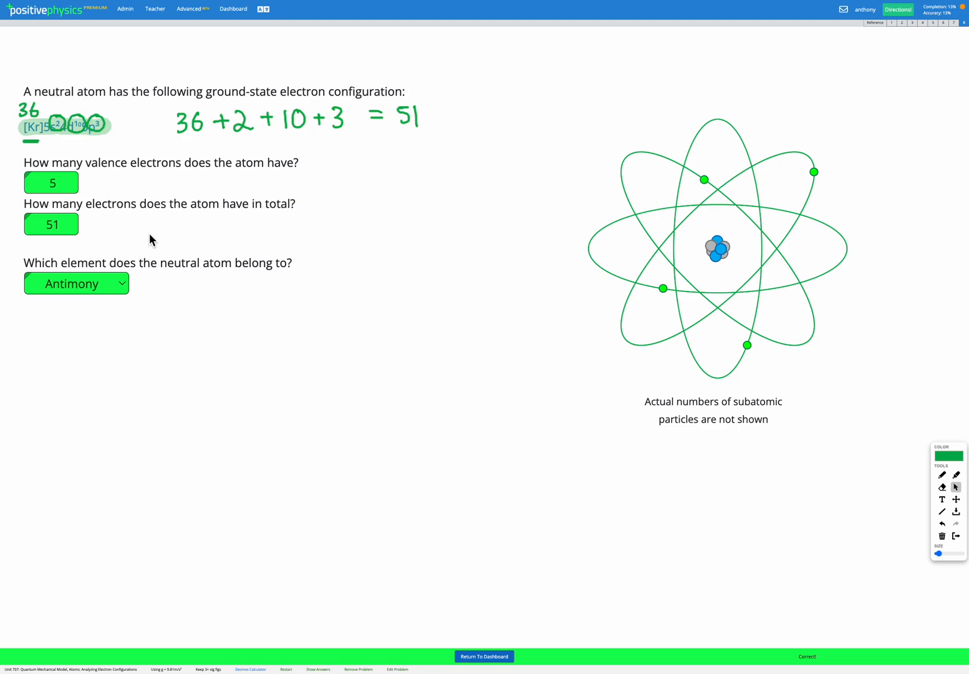